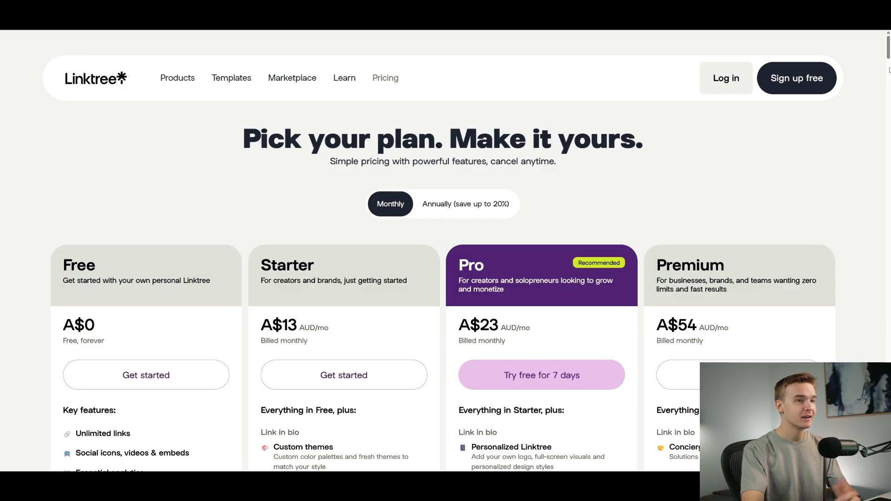
Open Replit's pricing page comparing the Starter, Replit Core, Teams and Enterprise plans.
{"action": "scroll", "scroll_direction": "down", "scroll_amount": 3}
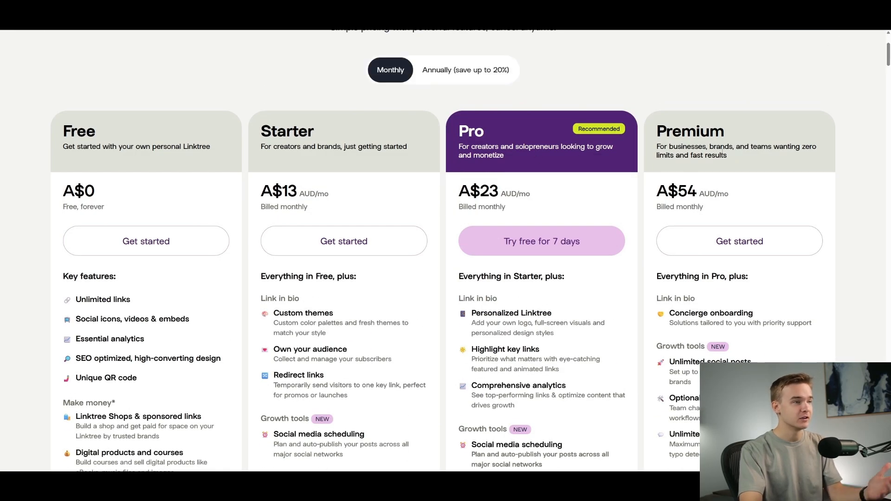
{"action": "mouse_move", "coordinate": [798, 134]}
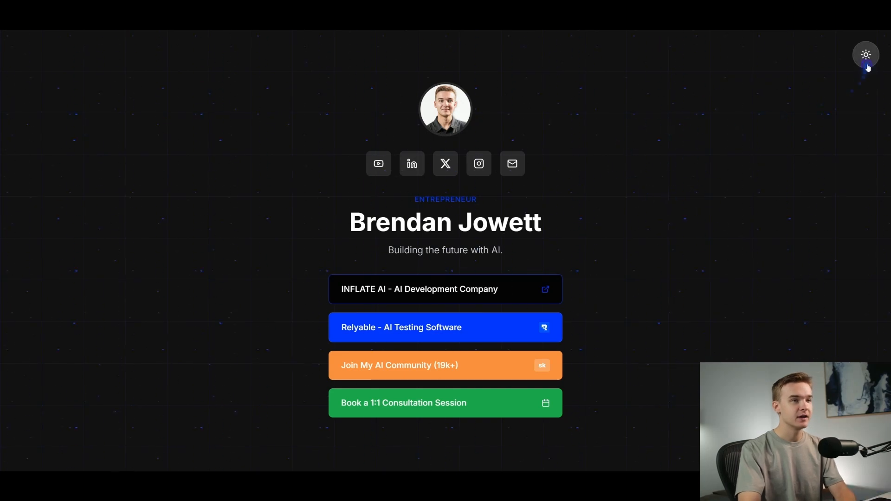
{"action": "left_click", "coordinate": [865, 55]}
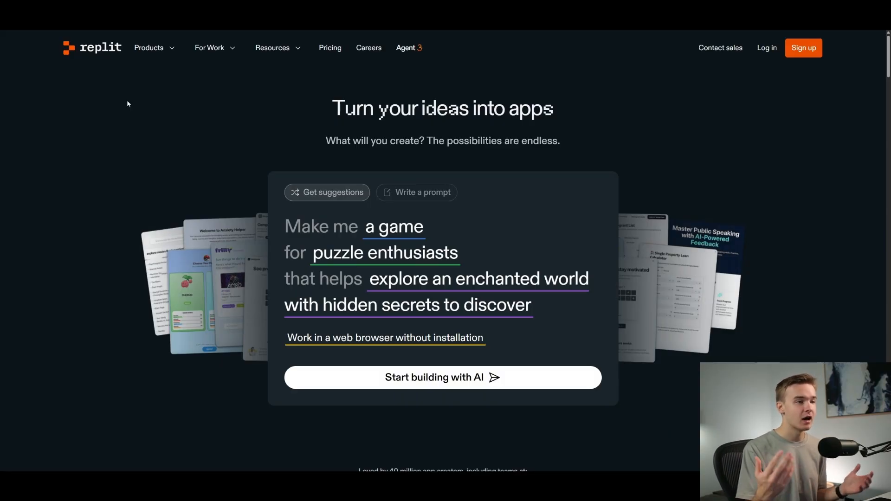
{"action": "left_click", "coordinate": [330, 48]}
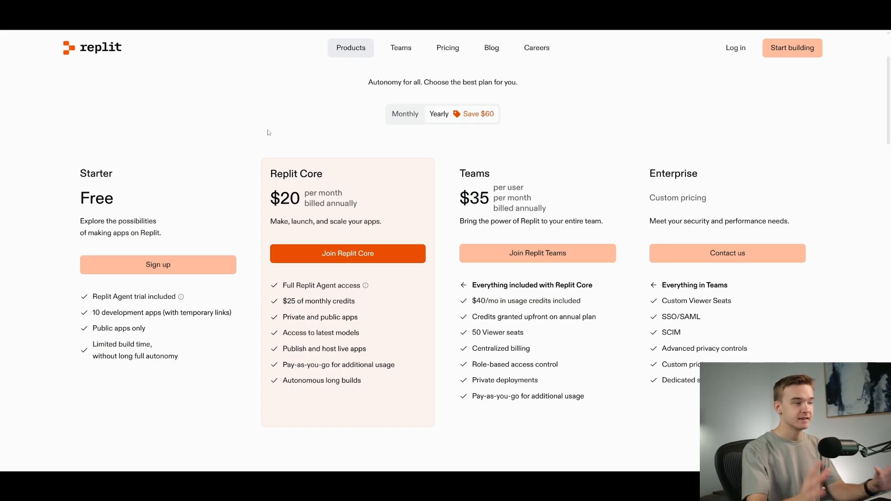
{"action": "mouse_move", "coordinate": [144, 207]}
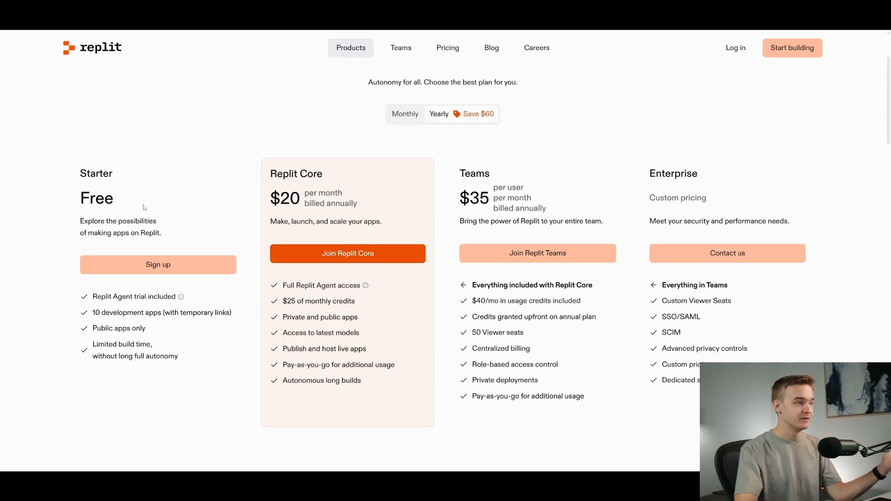
{"action": "mouse_move", "coordinate": [181, 289]}
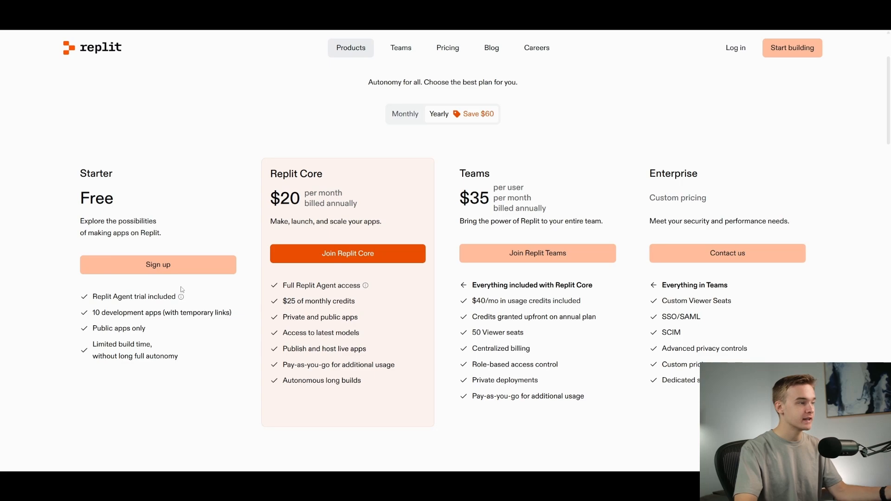
{"action": "mouse_move", "coordinate": [202, 205]}
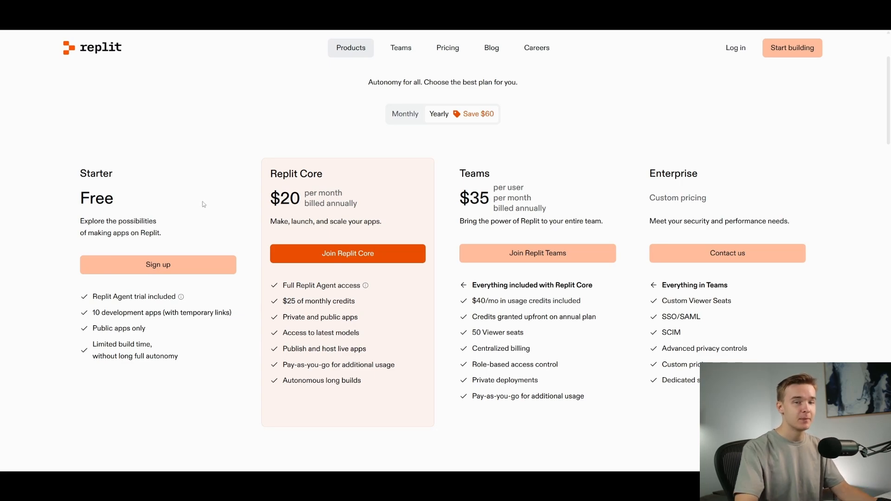
{"action": "mouse_move", "coordinate": [304, 188]}
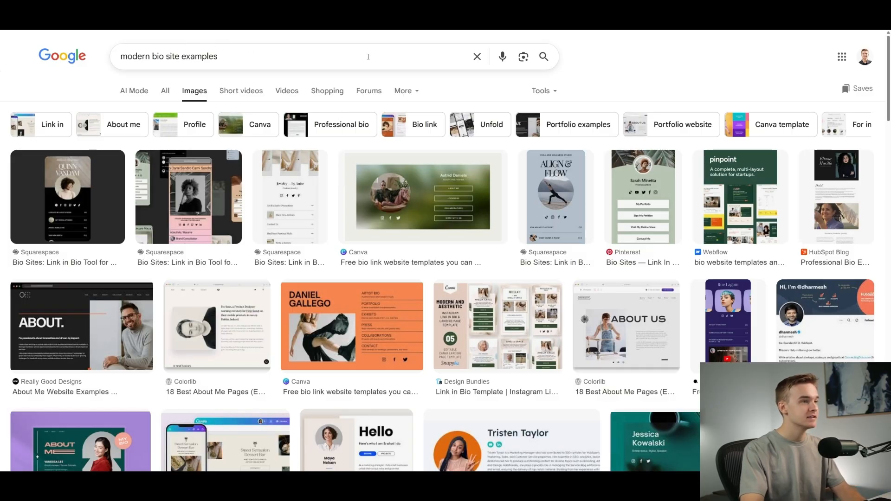
Scroll through the Google Images results for bio page examples.
{"action": "scroll", "scroll_direction": "down", "scroll_amount": 3}
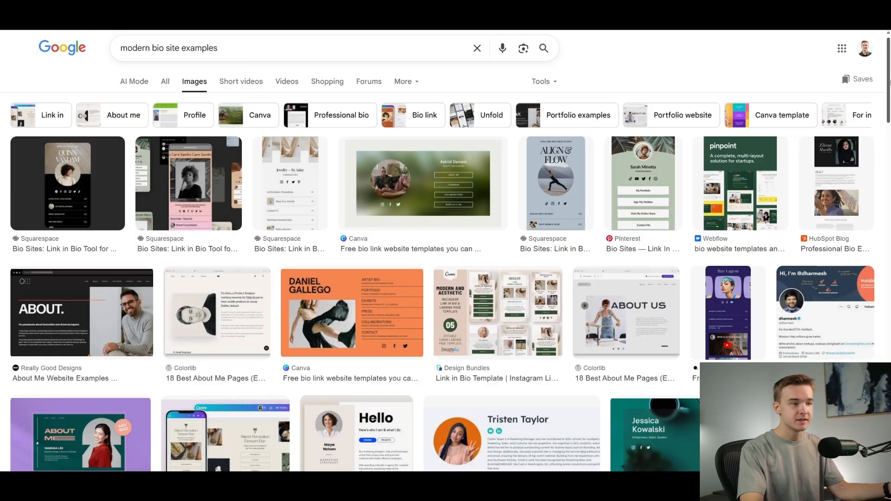
{"action": "scroll", "scroll_direction": "down", "scroll_amount": 3}
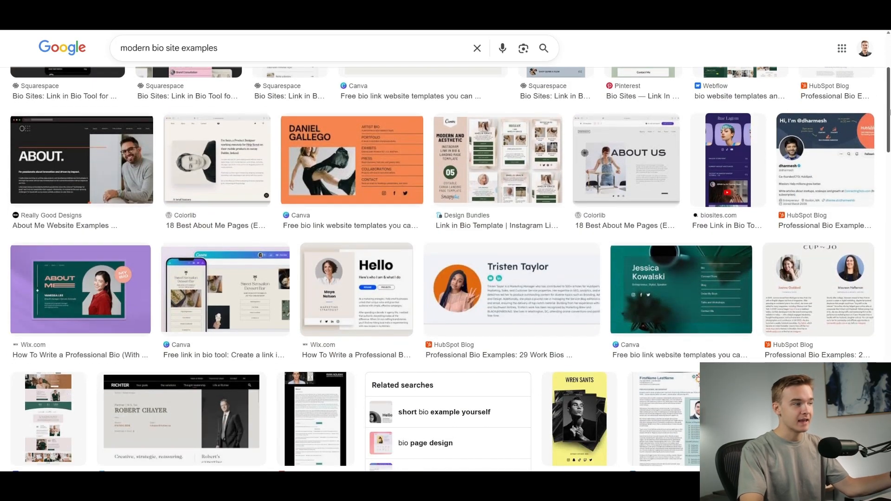
{"action": "scroll", "scroll_direction": "down", "scroll_amount": 3}
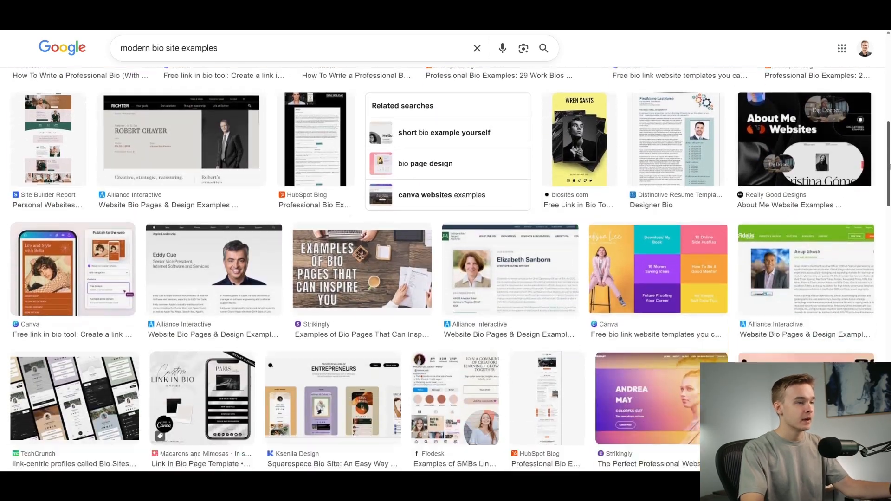
{"action": "scroll", "scroll_direction": "down", "scroll_amount": 3}
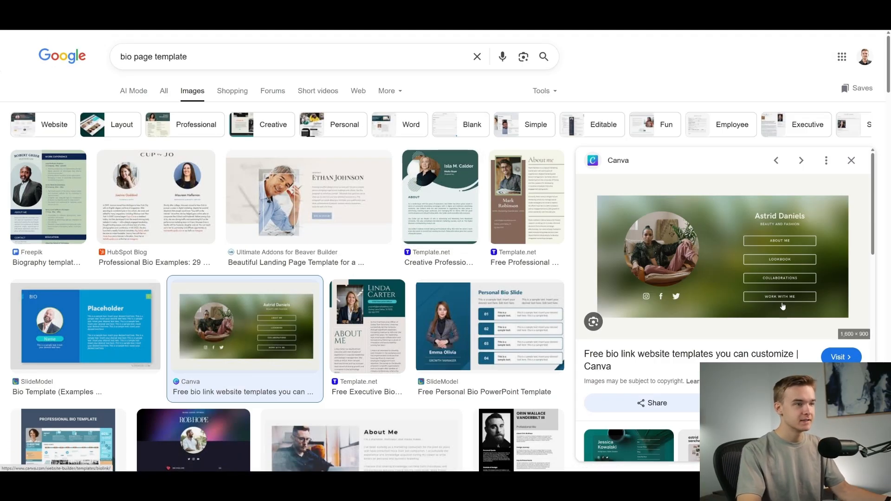
{"action": "mouse_move", "coordinate": [636, 307]}
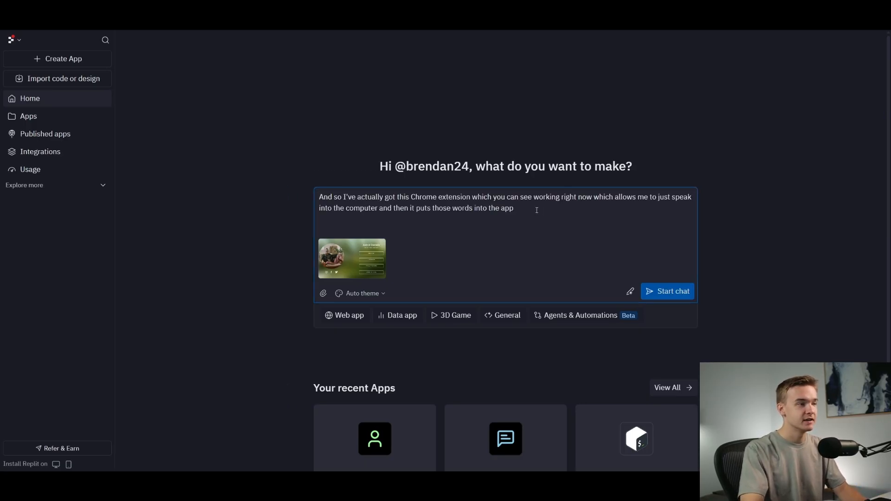
Replace the test text with a galaxy bio site prompt covering links, name and socials, and send it.
{"action": "key", "text": "ctrl+a"}
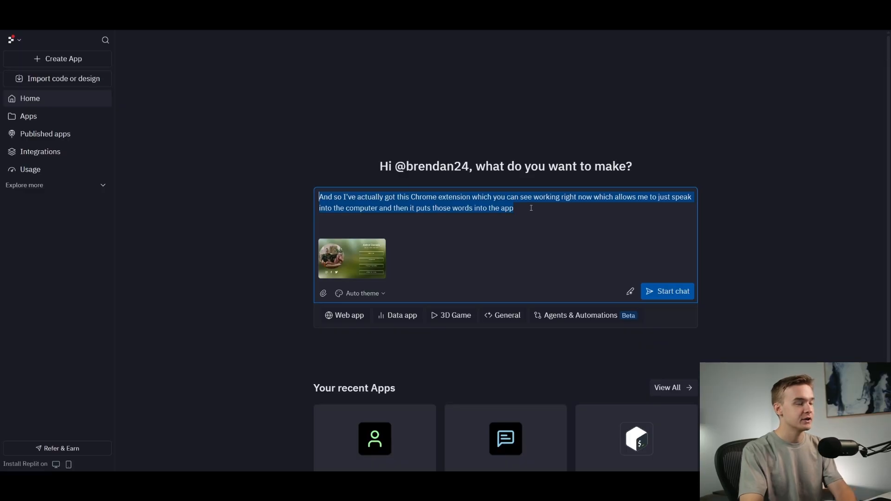
{"action": "key", "text": "delete"}
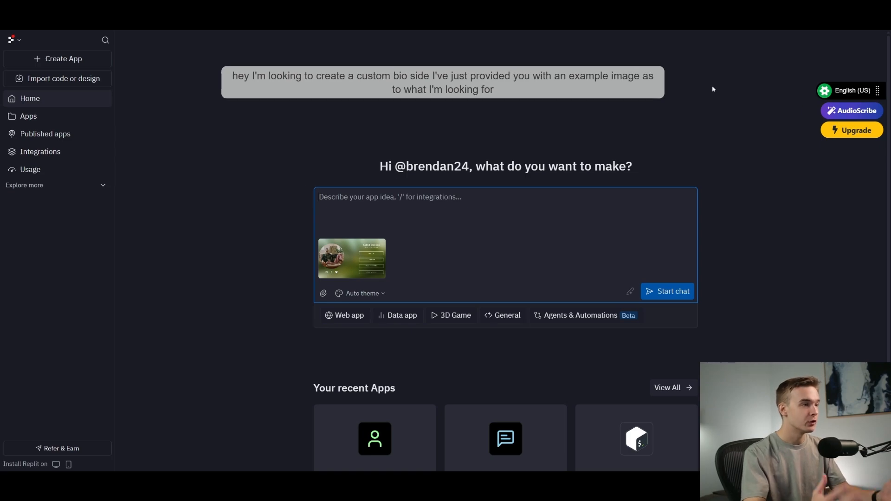
{"action": "type", "text": "I want you to populate all of my links I'm going to provide you with all of the links to populate"}
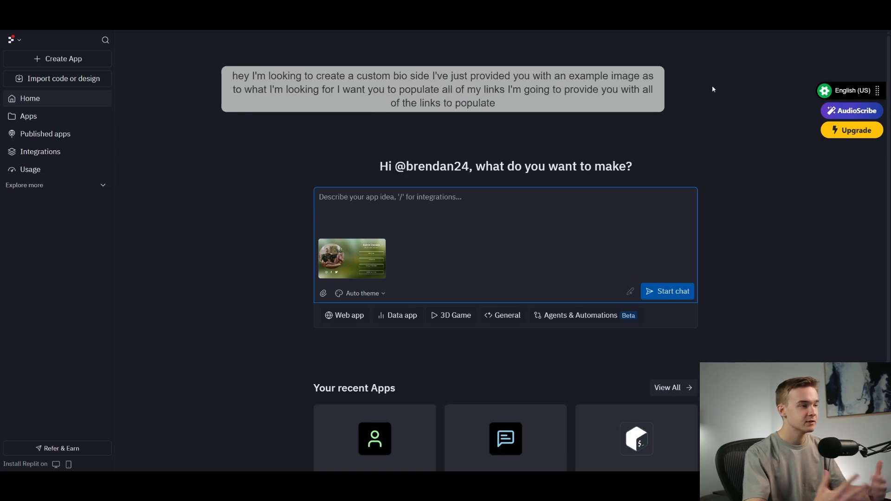
{"action": "type", "text": "as well as my name and social media"}
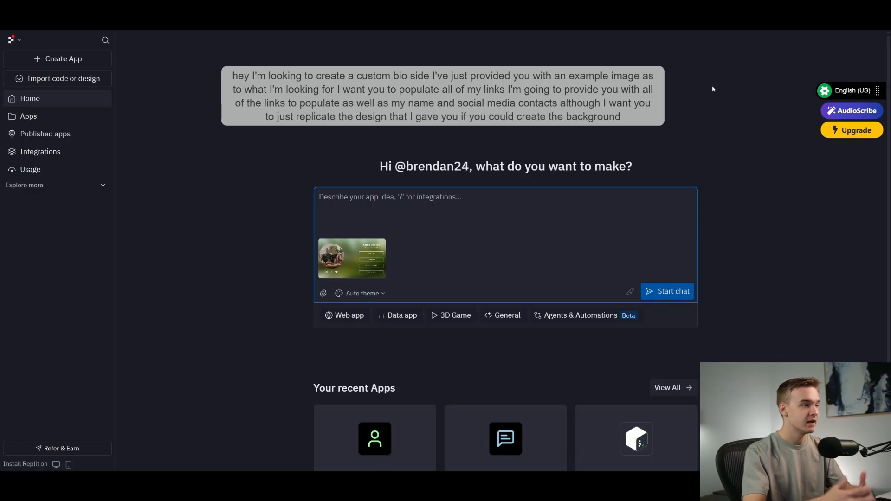
{"action": "type", "text": "as like a nice blue background I also would like some animations if you could do like a Galaxy"}
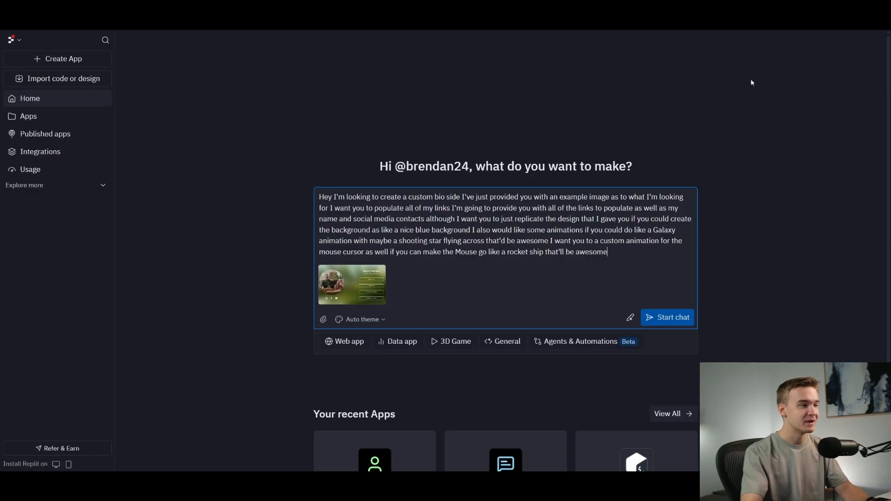
{"action": "mouse_move", "coordinate": [640, 144]}
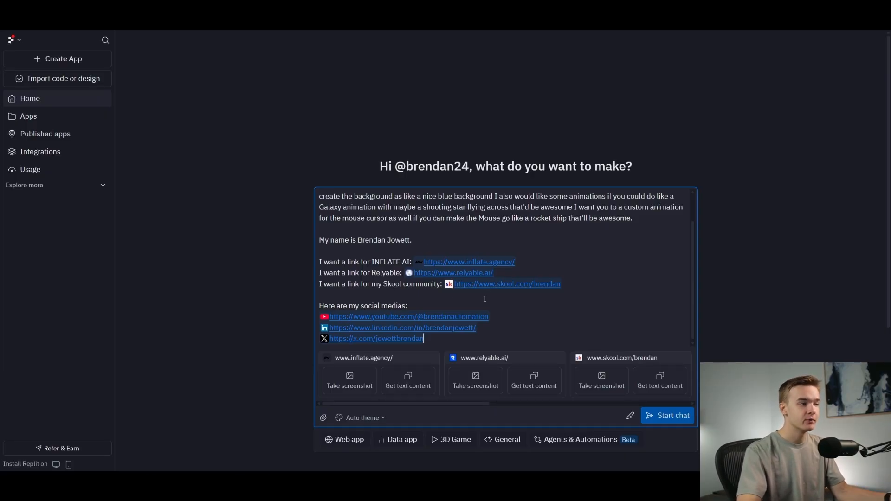
{"action": "mouse_move", "coordinate": [450, 339]}
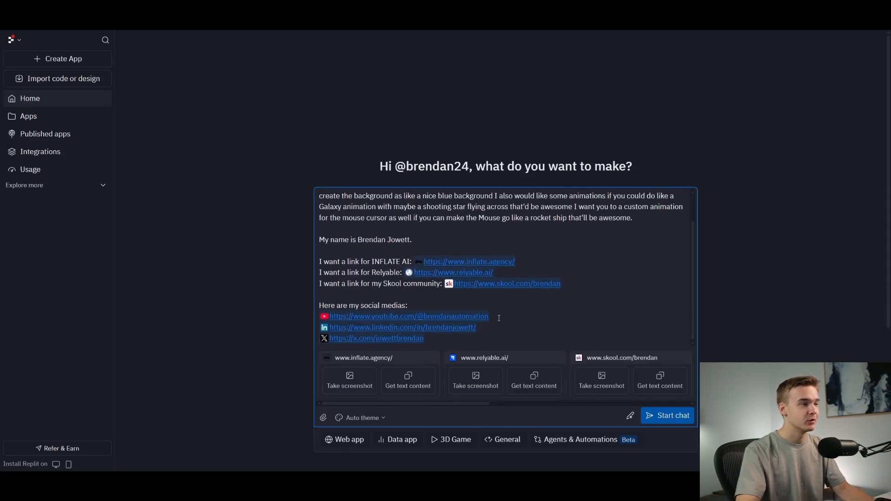
{"action": "left_click", "coordinate": [667, 416]}
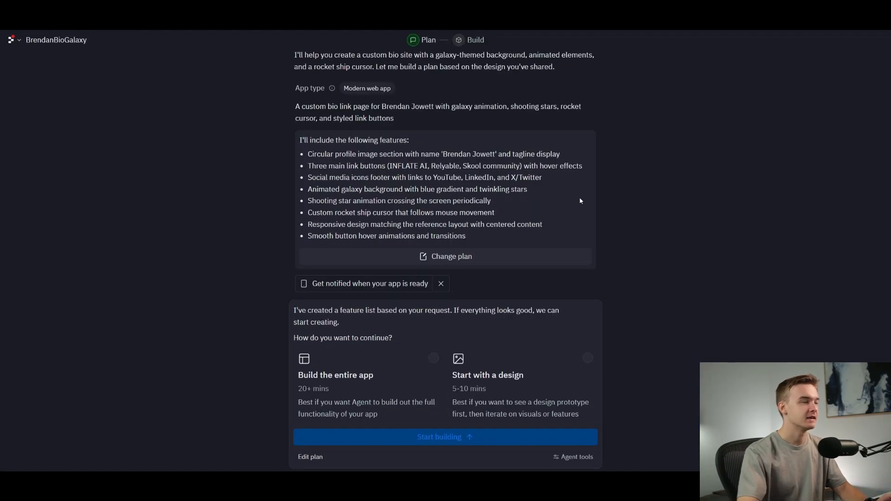
{"action": "mouse_move", "coordinate": [492, 232]}
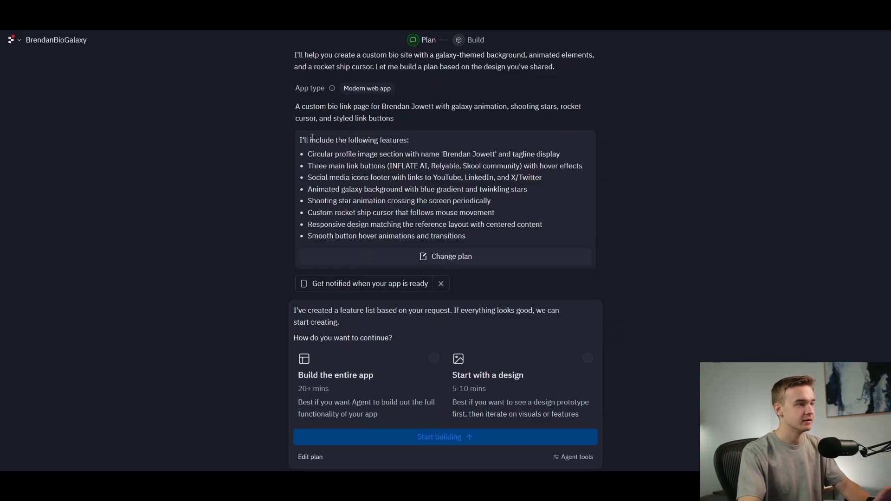
{"action": "mouse_move", "coordinate": [632, 346]}
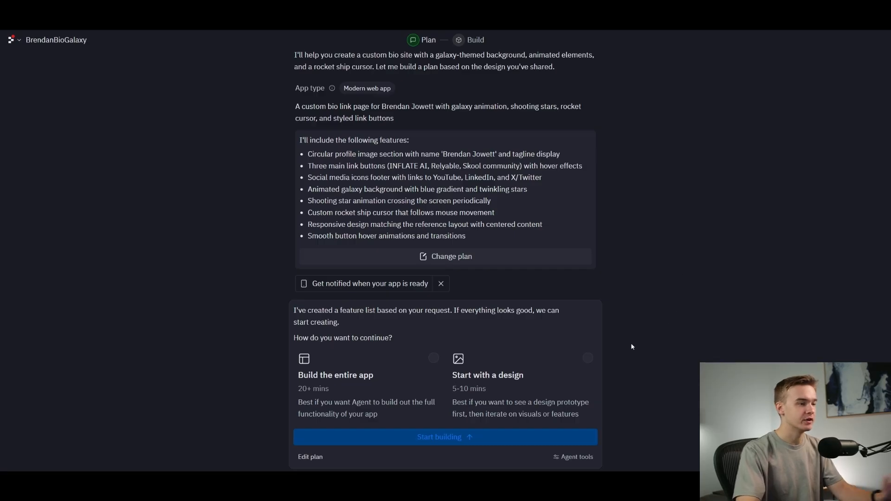
{"action": "mouse_move", "coordinate": [587, 358]}
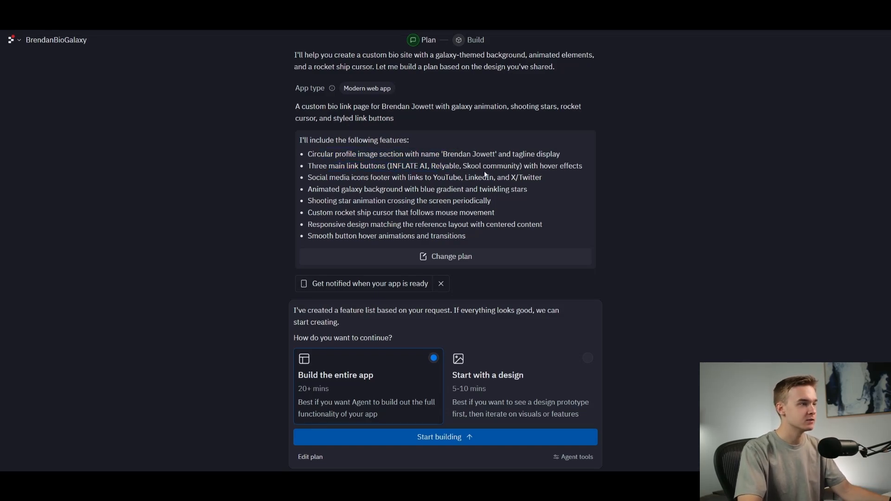
Choose 'Build the entire app' and start the agent building.
{"action": "left_click_drag", "start_coordinate": [337, 200], "coordinate": [442, 201]}
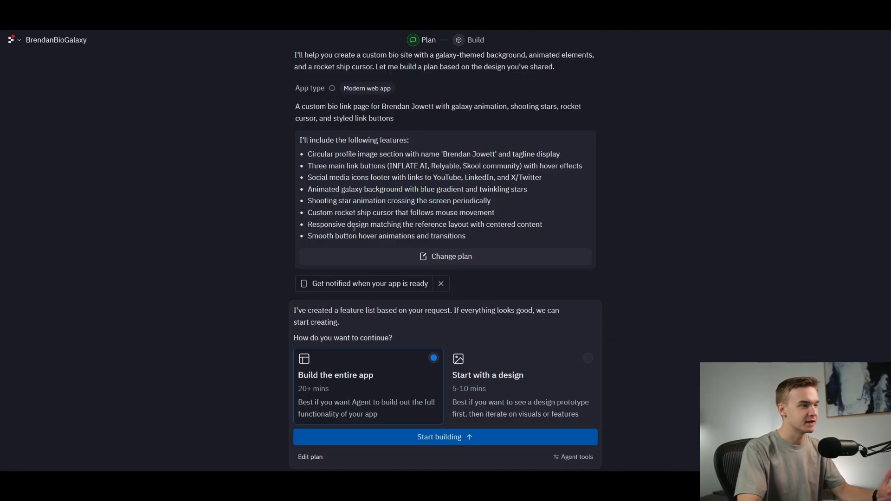
{"action": "mouse_move", "coordinate": [560, 247]}
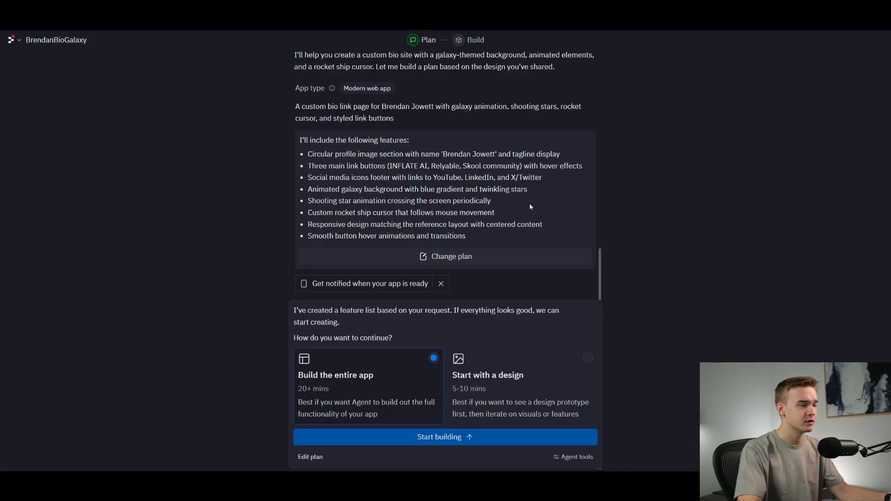
{"action": "left_click", "coordinate": [445, 436]}
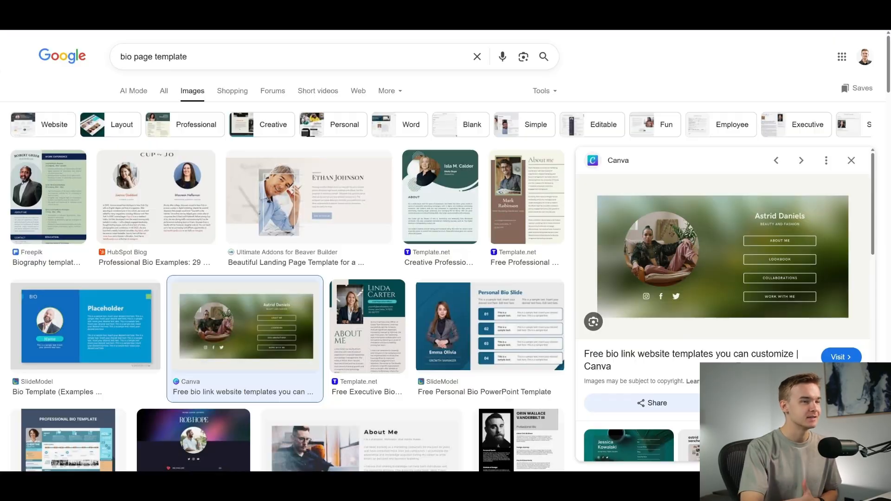
{"action": "mouse_move", "coordinate": [705, 243]}
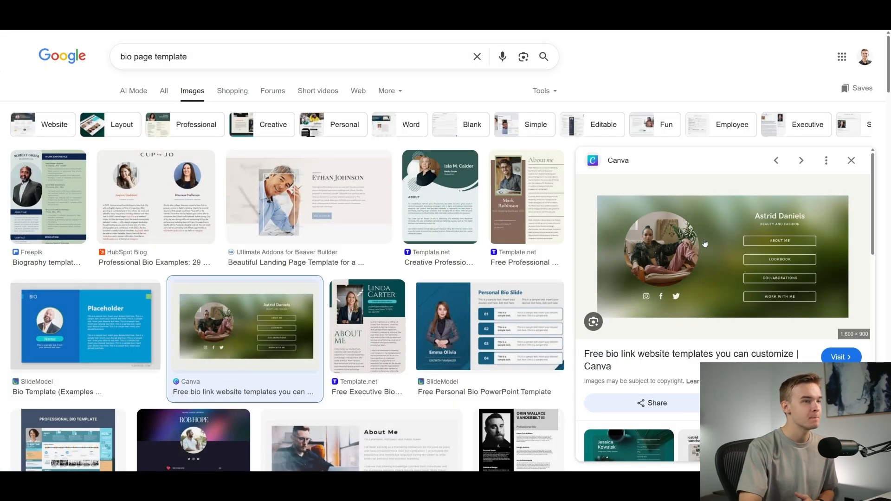
{"action": "mouse_move", "coordinate": [797, 231]}
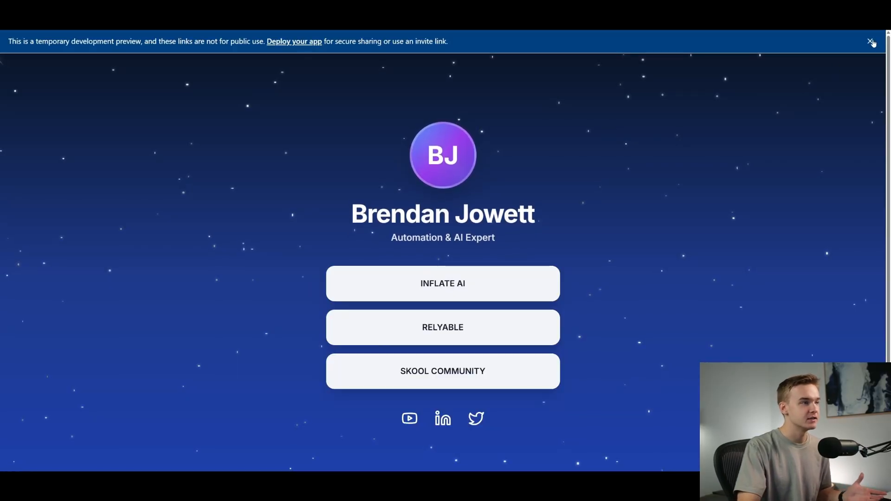
Dismiss the development preview notice and try the INFLATE AI link.
{"action": "left_click", "coordinate": [871, 41]}
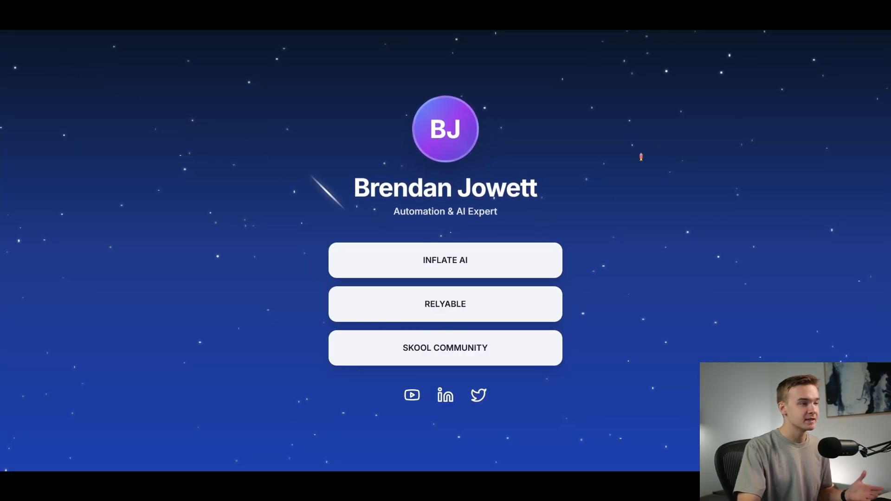
{"action": "mouse_move", "coordinate": [478, 395]}
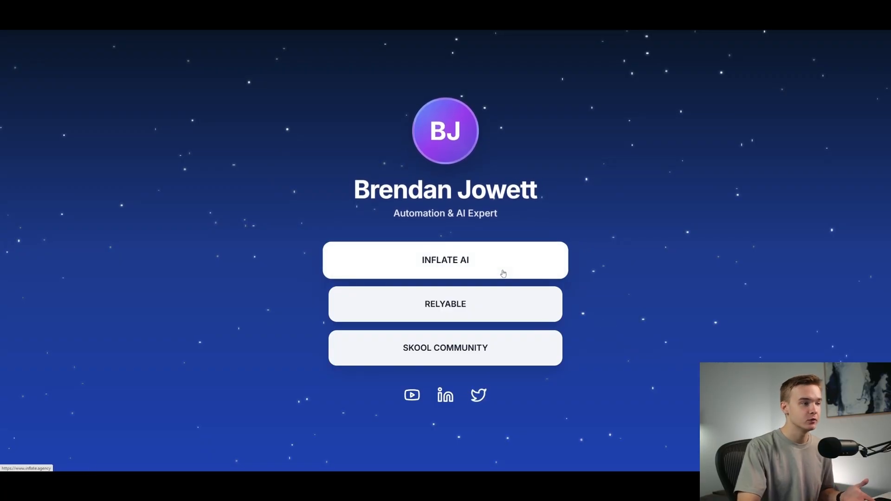
{"action": "left_click", "coordinate": [445, 260]}
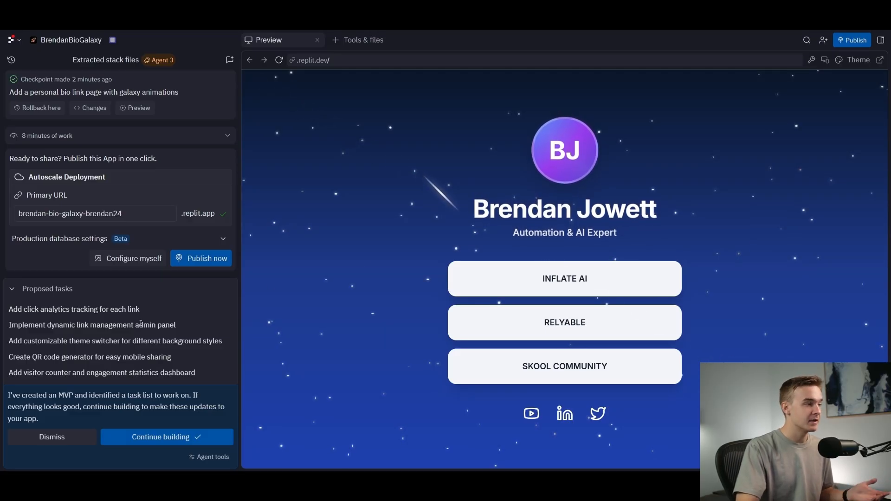
{"action": "mouse_move", "coordinate": [564, 279]}
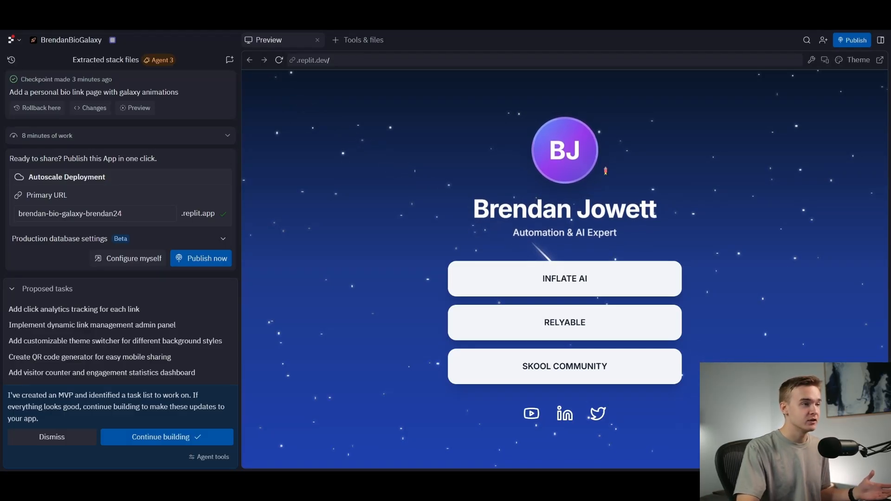
{"action": "mouse_move", "coordinate": [160, 437]}
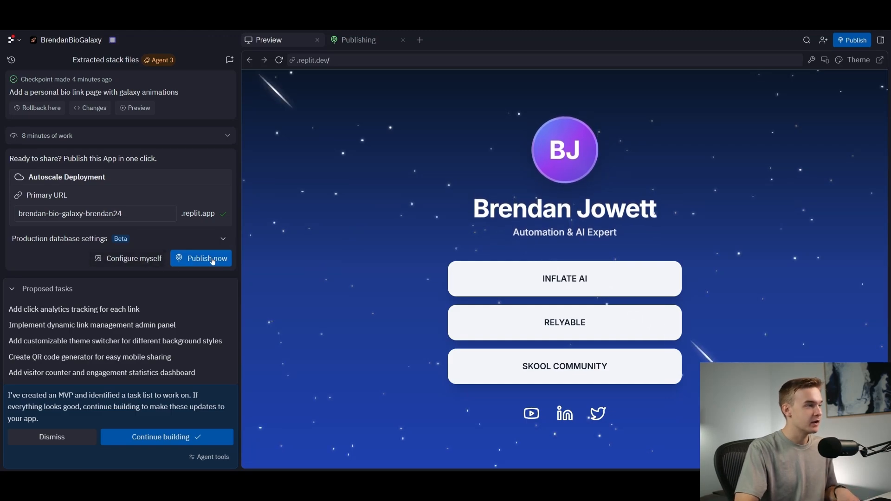
Review the replit.app Primary URL and custom domain note in Publishing, then publish publicly.
{"action": "left_click", "coordinate": [206, 258]}
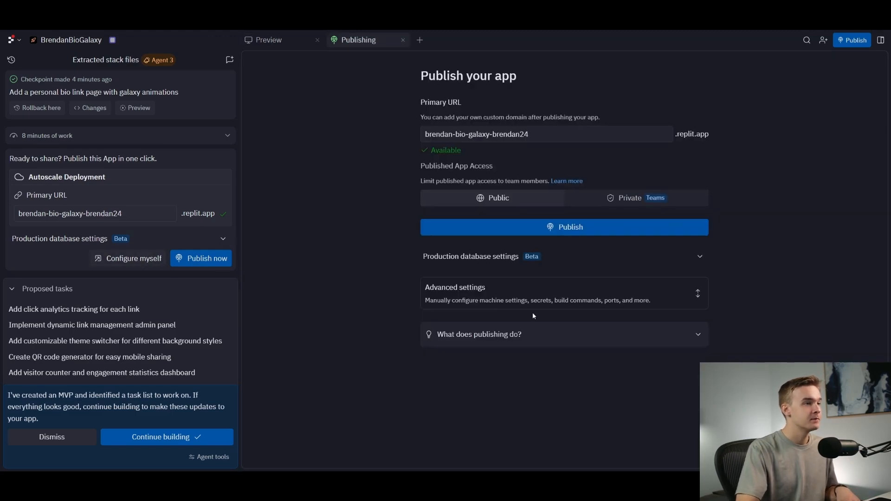
{"action": "mouse_move", "coordinate": [586, 171]}
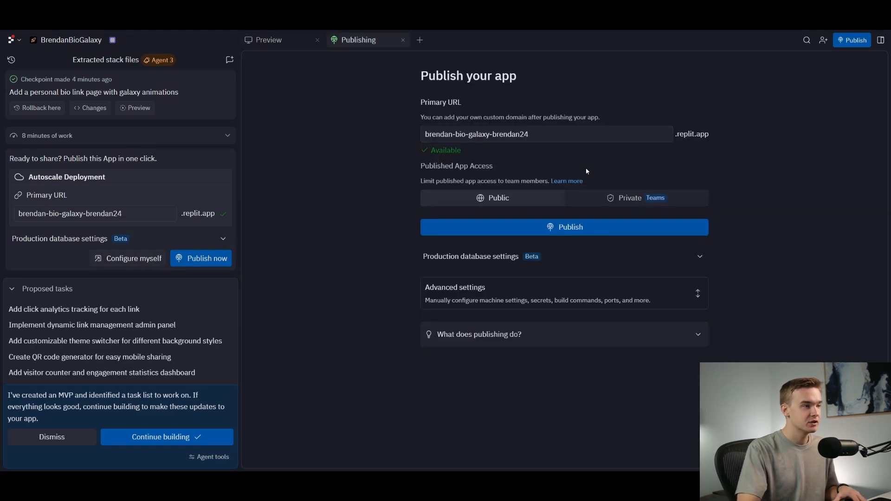
{"action": "left_click", "coordinate": [546, 133]}
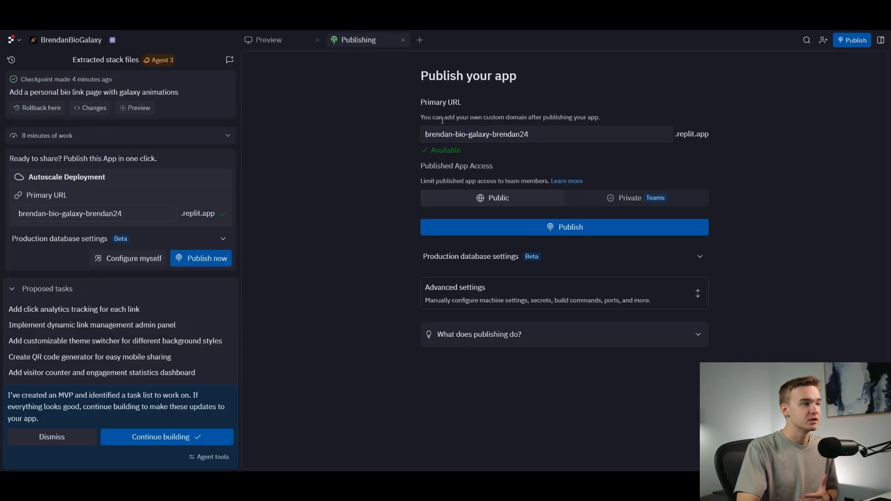
{"action": "left_click_drag", "start_coordinate": [420, 117], "coordinate": [469, 117]}
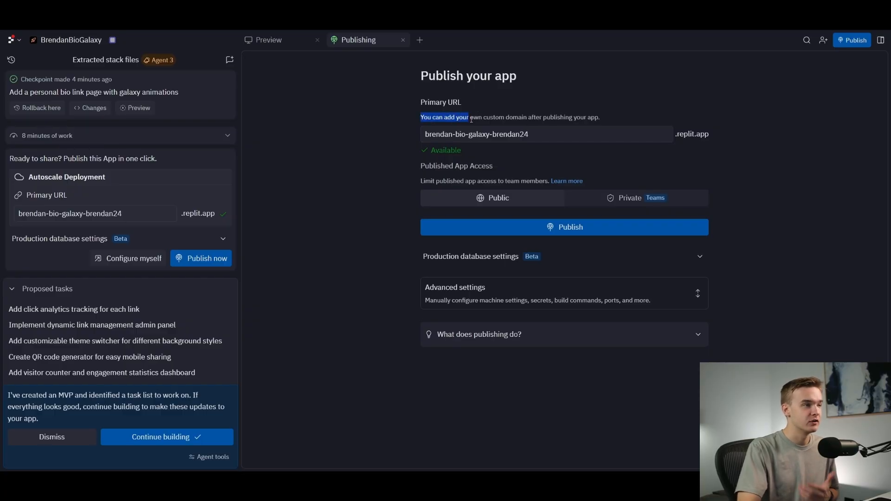
{"action": "left_click_drag", "start_coordinate": [469, 117], "coordinate": [599, 116]}
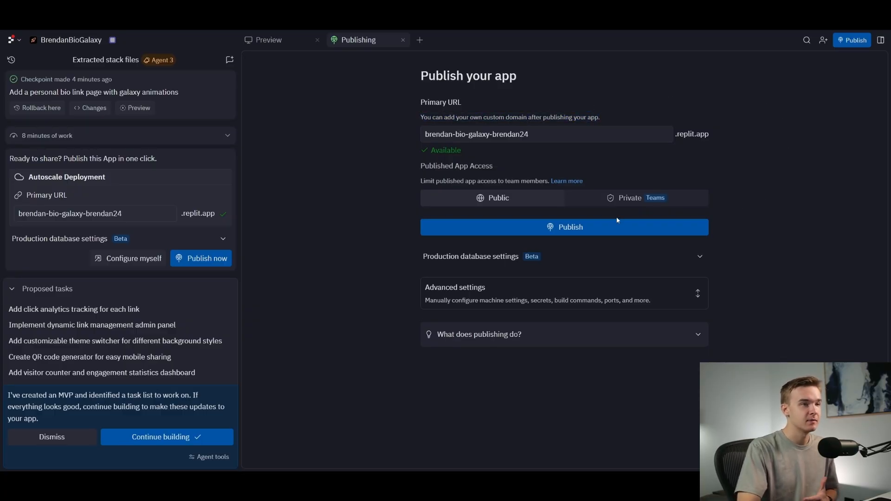
{"action": "left_click", "coordinate": [563, 227]}
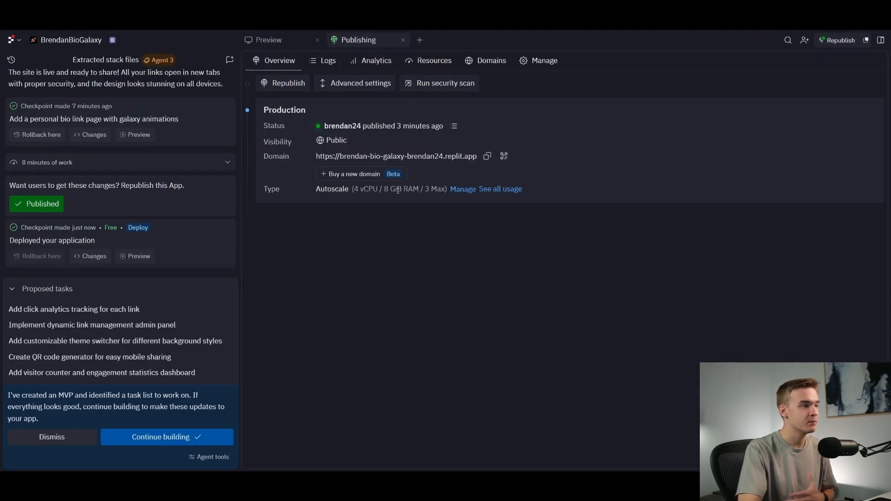
Browse the published app's domain and buy-a-domain options, then return to the live preview.
{"action": "left_click", "coordinate": [350, 174]}
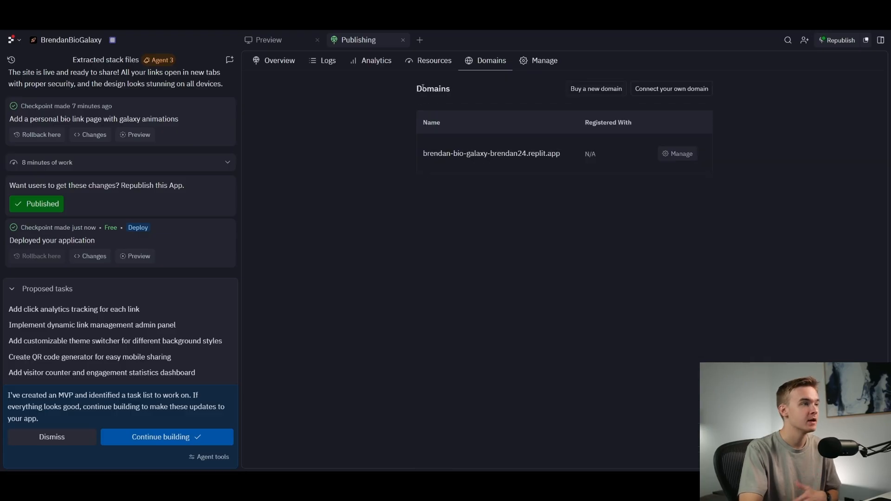
{"action": "left_click", "coordinate": [278, 60]}
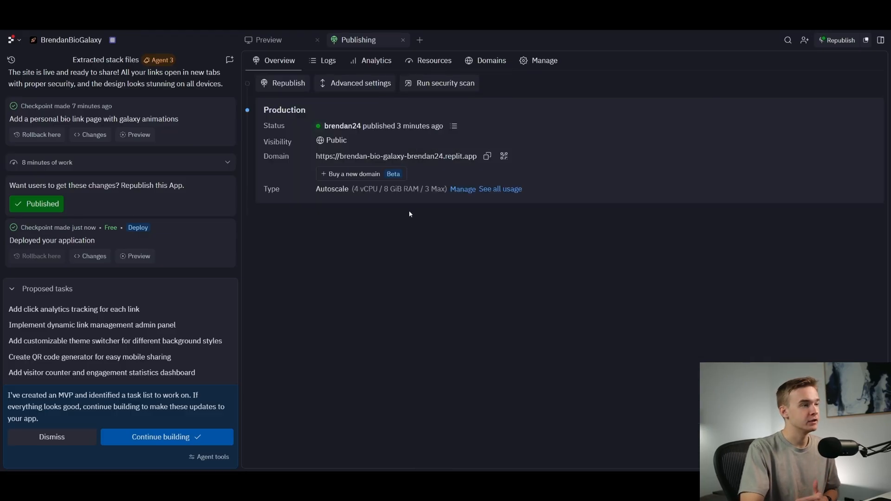
{"action": "left_click", "coordinate": [350, 174]}
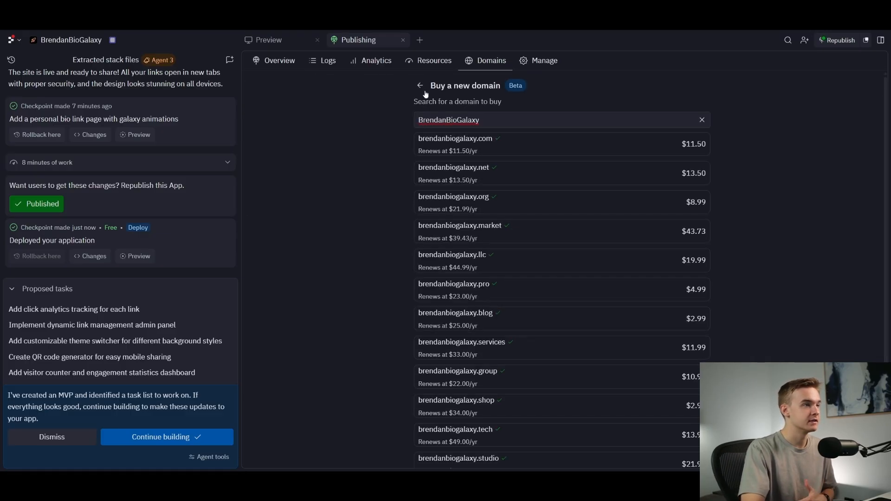
{"action": "left_click", "coordinate": [419, 86]}
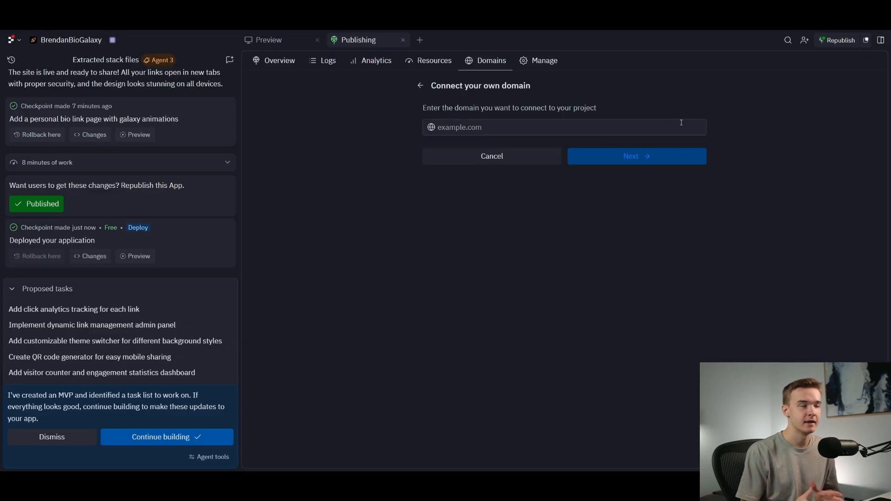
{"action": "left_click", "coordinate": [267, 40]}
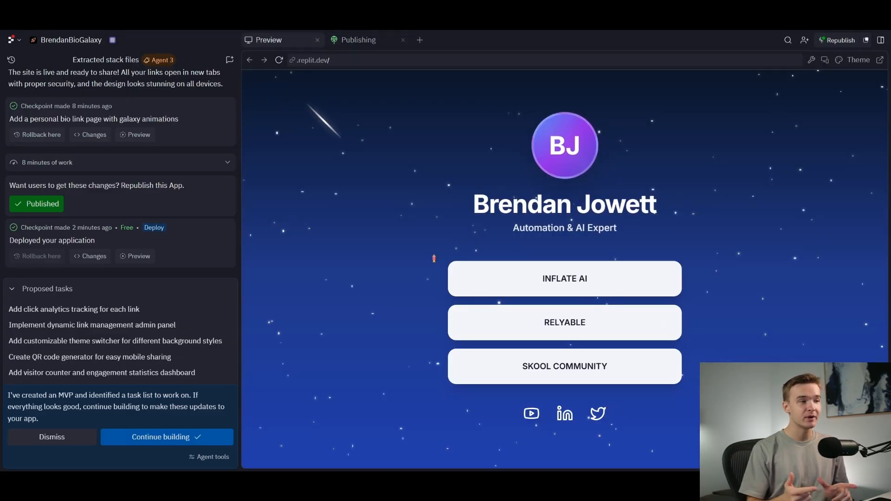